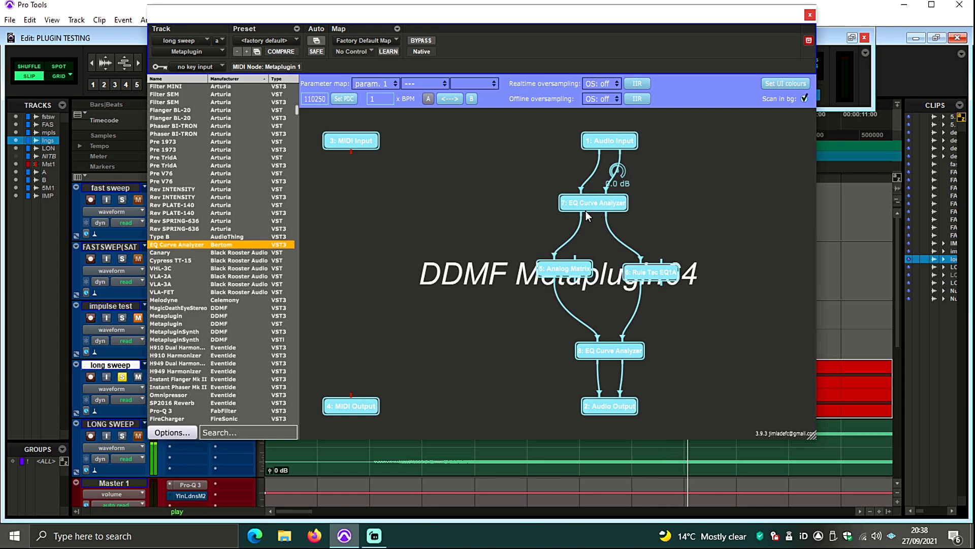
mouse_move(628, 202)
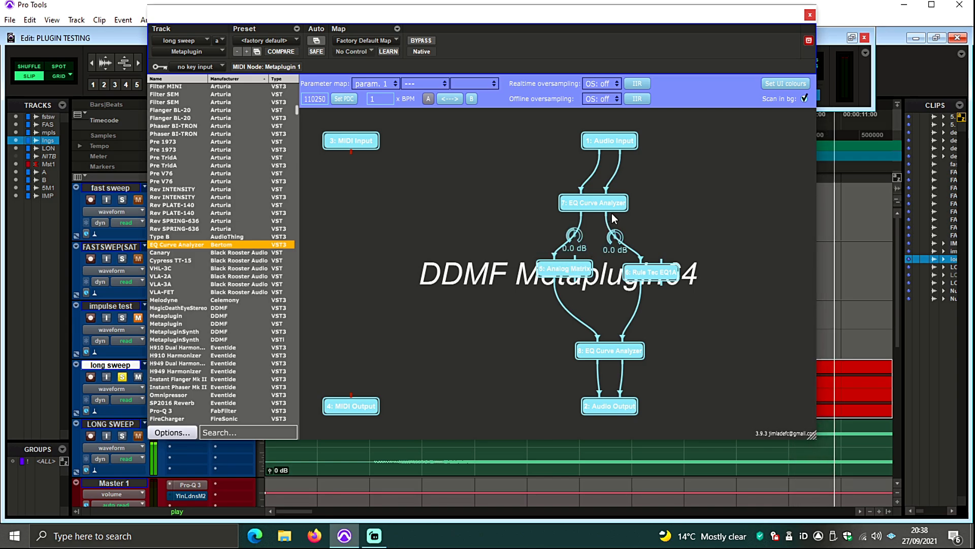
mouse_move(615, 236)
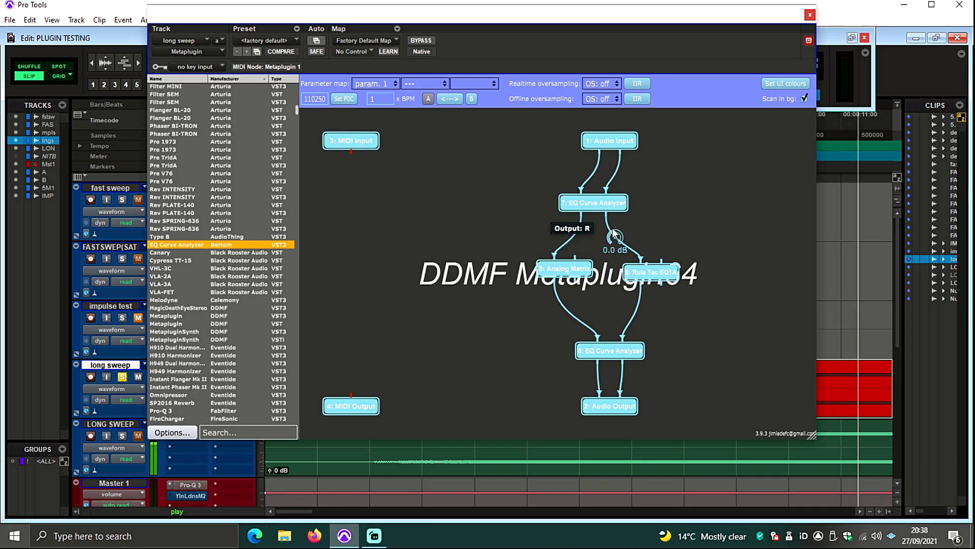
mouse_move(641, 267)
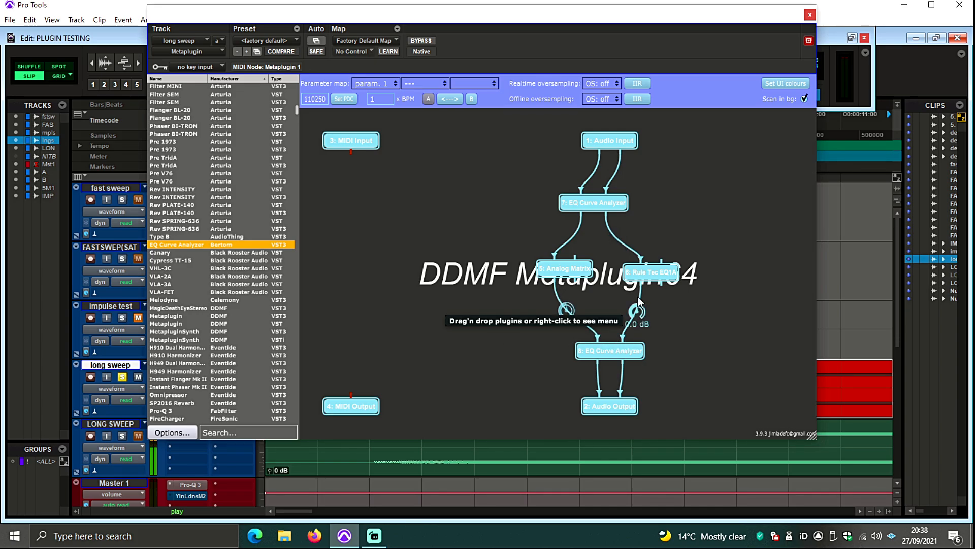
mouse_move(624, 356)
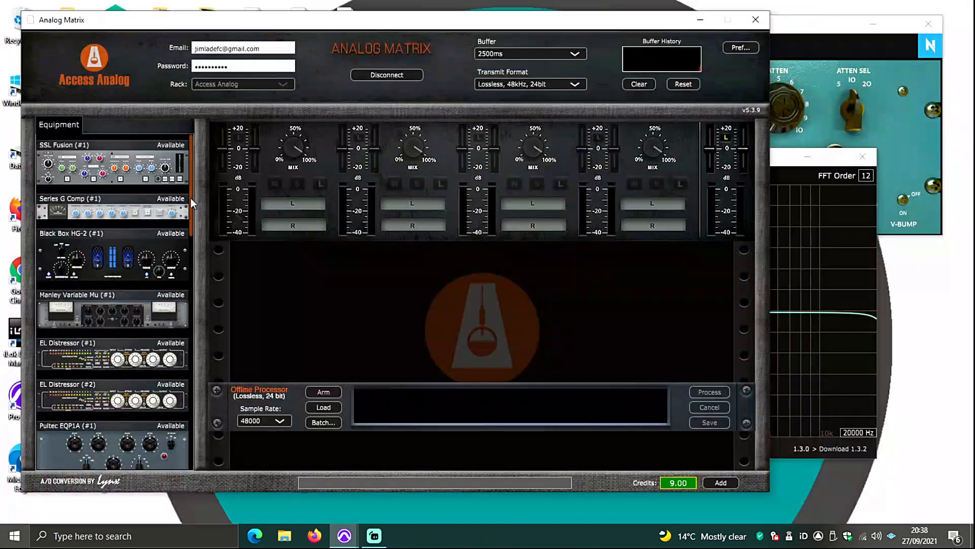
Step: Scroll the Analog Matrix equipment list down toward the Pultec EQP1A
scroll("down", 3)
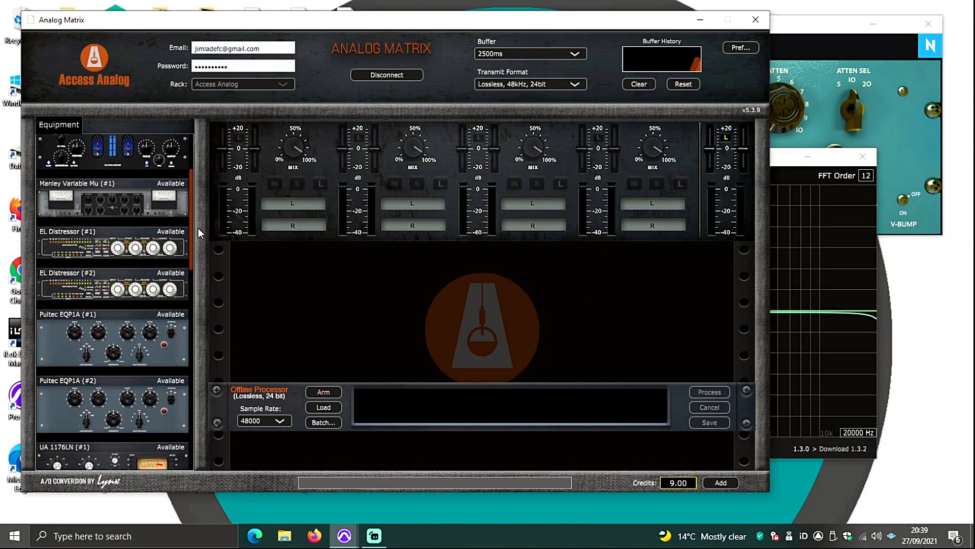
scroll("down", 3)
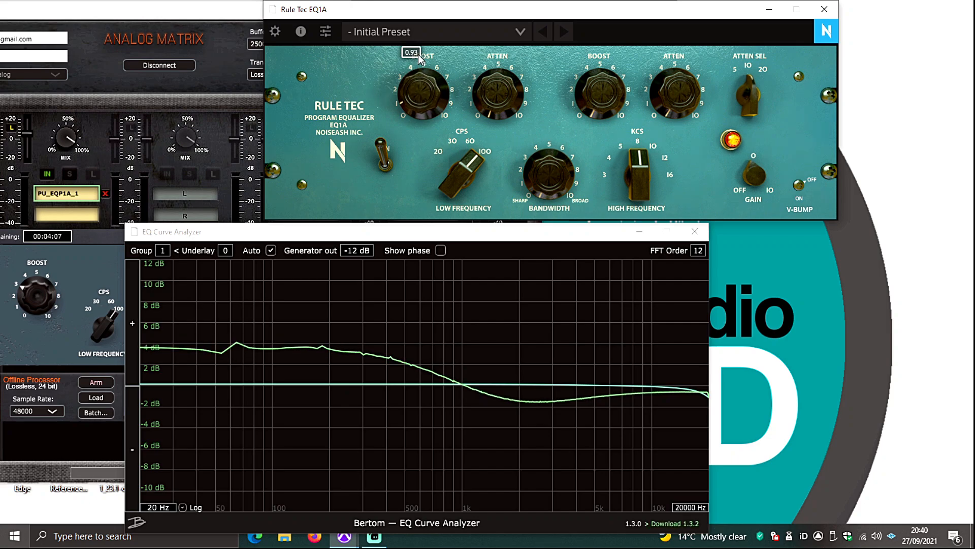
Step: Tune Rule Tec EQ1A's low boost and attenuation so its curve follows the Pultec hardware
left_click_drag(422, 68, 422, 93)
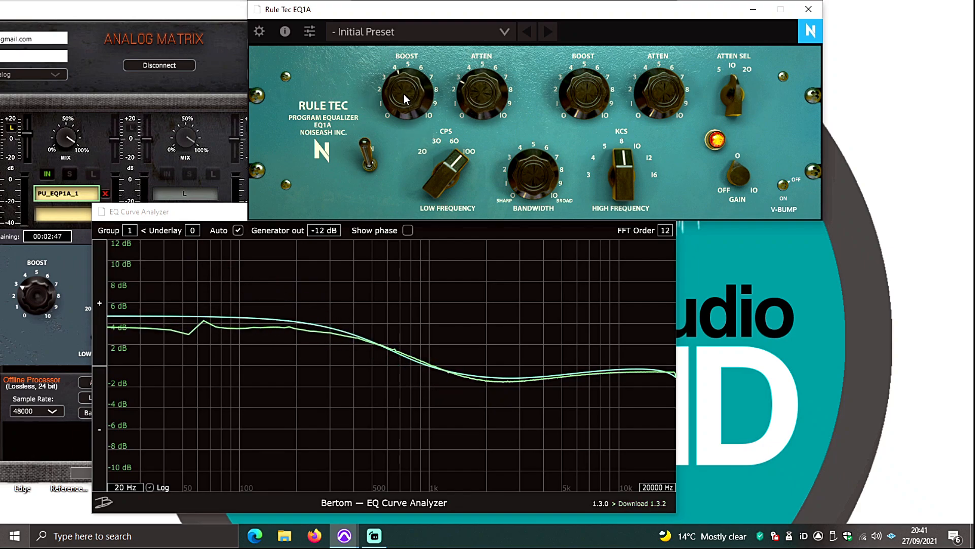
left_click_drag(480, 93, 480, 81)
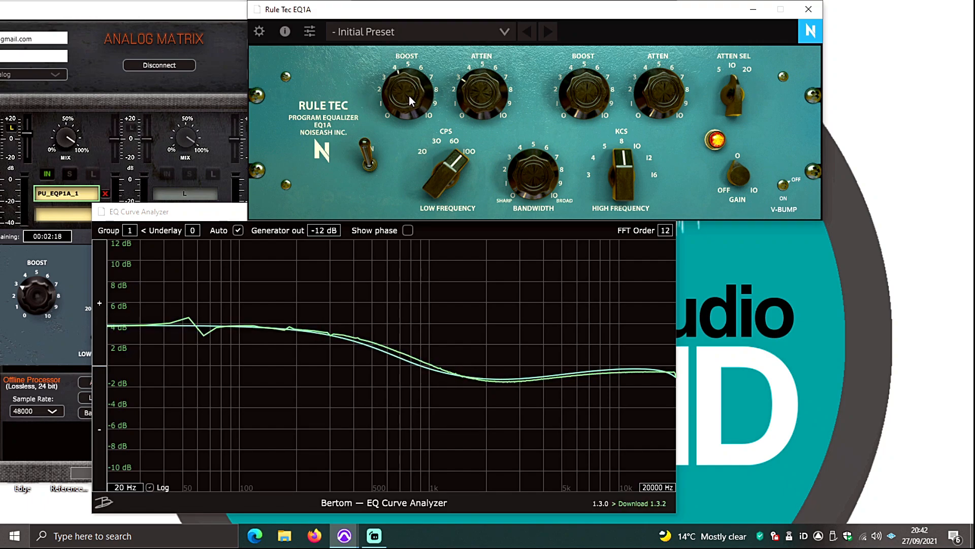
left_click_drag(481, 90, 473, 111)
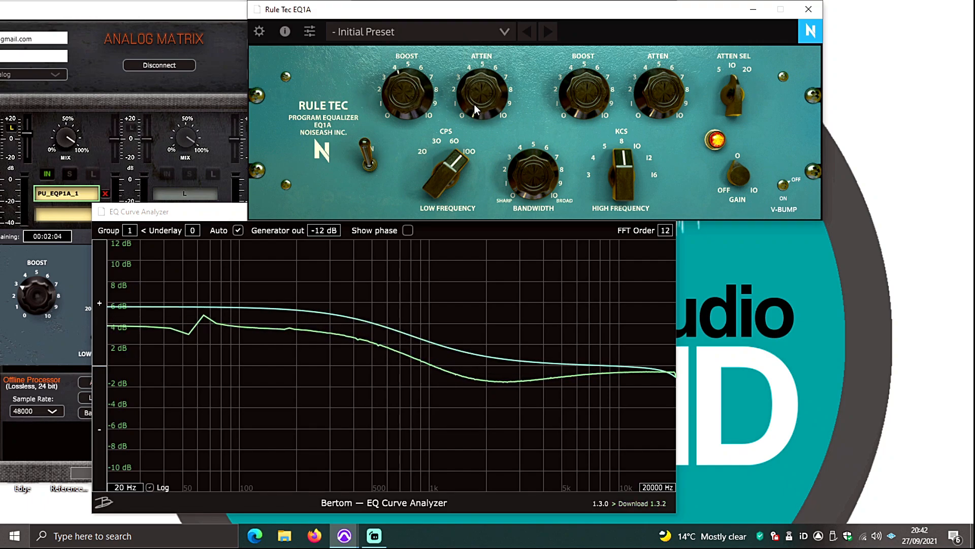
left_click_drag(482, 87, 482, 97)
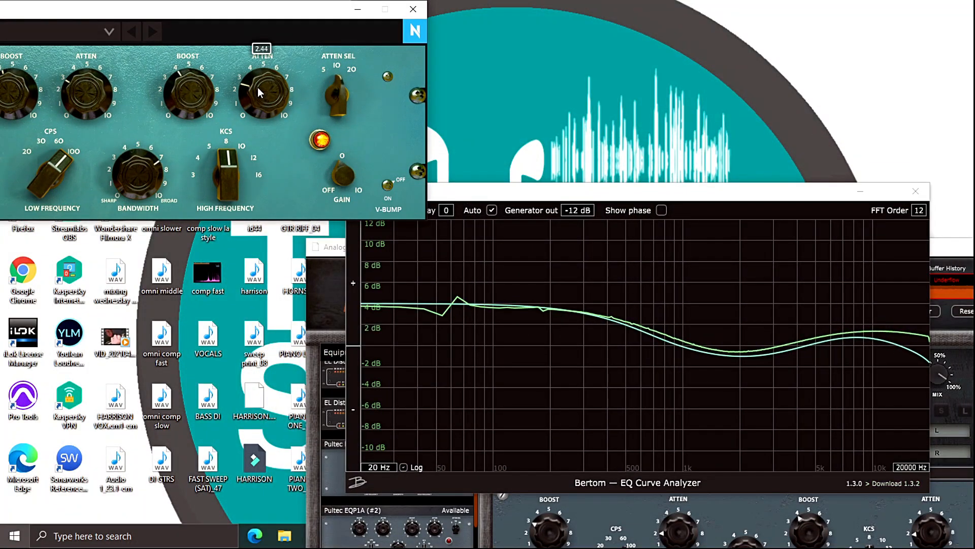
Step: Adjust Rule Tec EQ1A's high-frequency attenuation and band controls to overlay the Pultec treble rise
left_click_drag(262, 93, 275, 135)
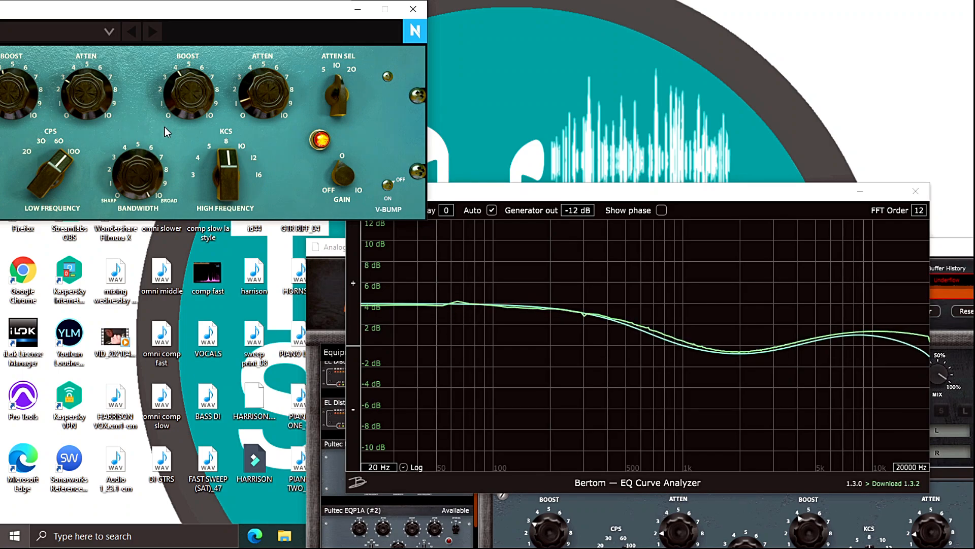
left_click_drag(188, 91, 199, 90)
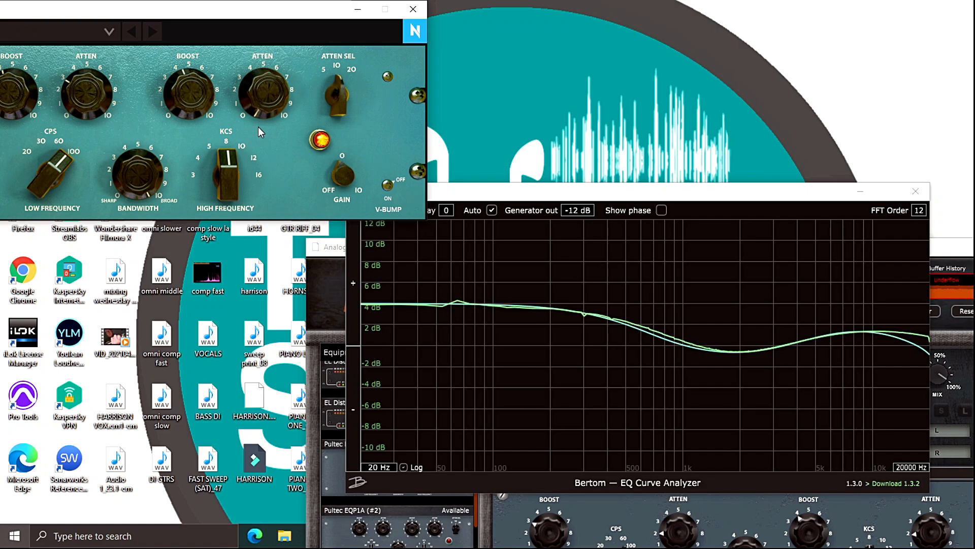
left_click_drag(187, 100, 186, 87)
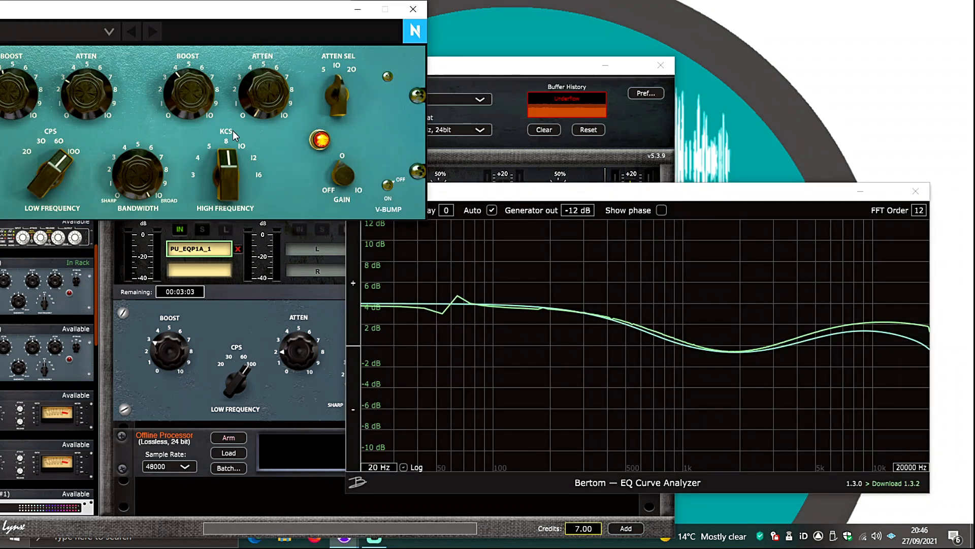
left_click_drag(187, 94, 186, 87)
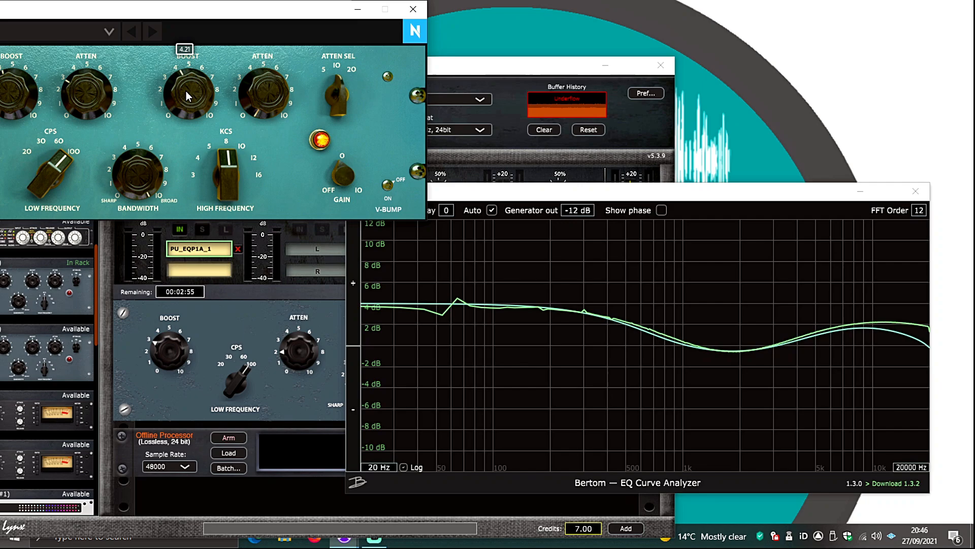
Step: Fine-tune the Rule Tec EQ1A low boost to line up with the Pultec EQP1A curve
left_click_drag(186, 91, 189, 84)
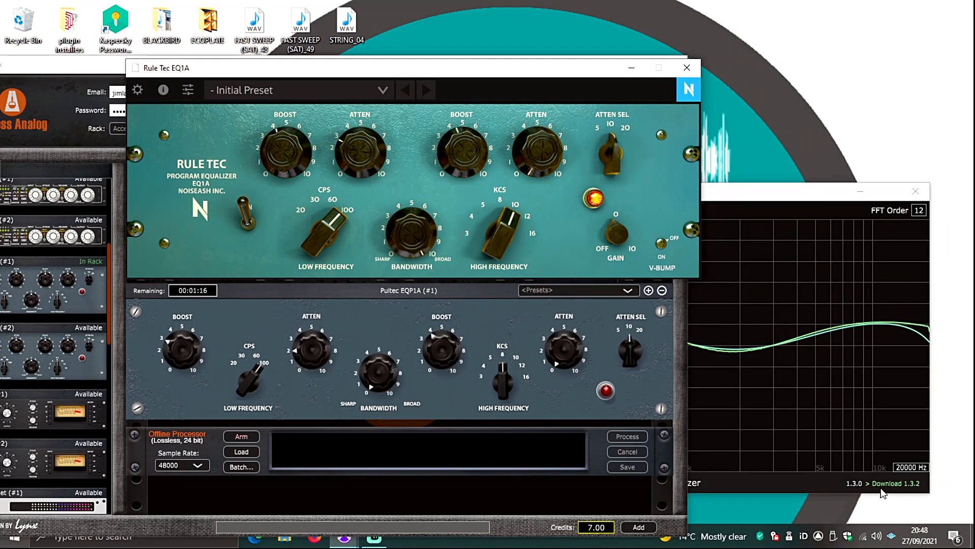
mouse_move(754, 167)
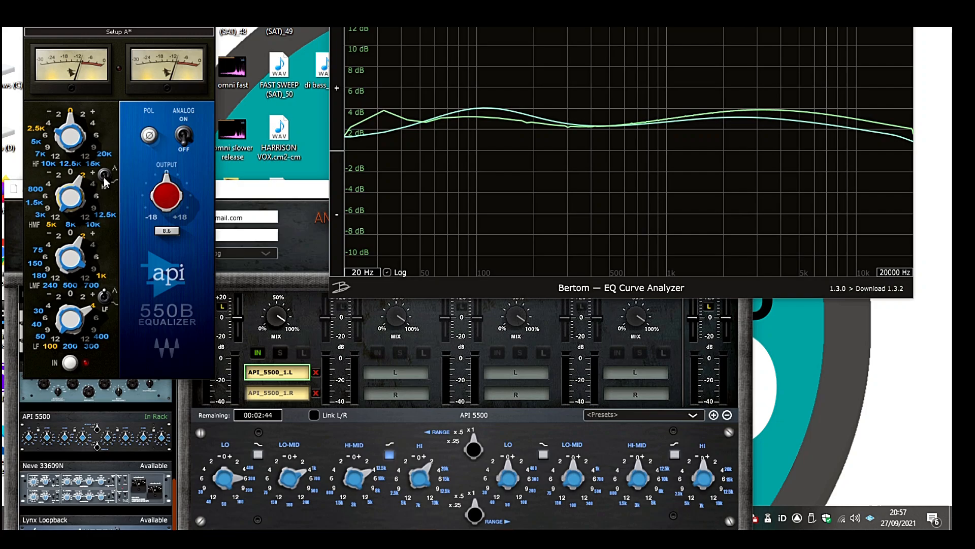
Step: Adjust the Waves API 550B high-frequency band toward the API 5500 hardware curve
left_click_drag(70, 135, 87, 128)
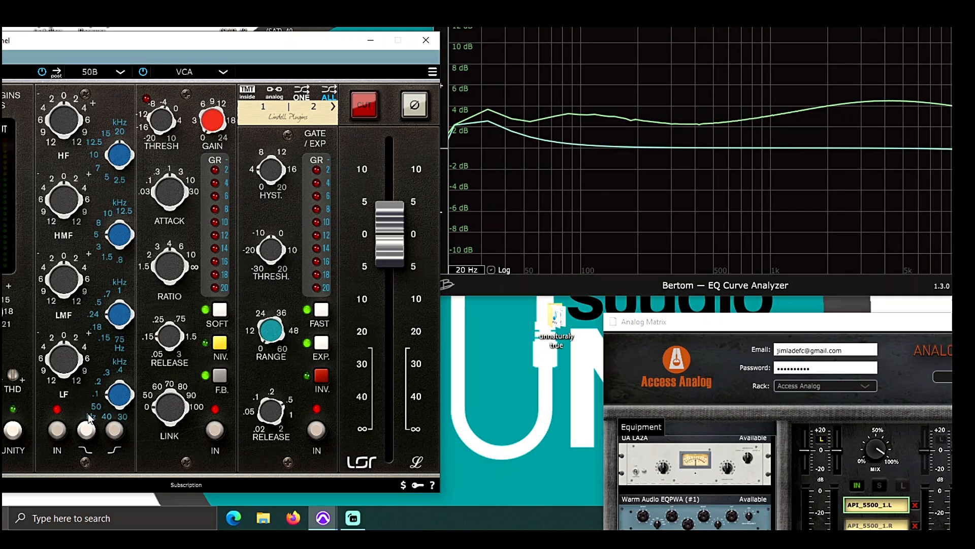
mouse_move(87, 434)
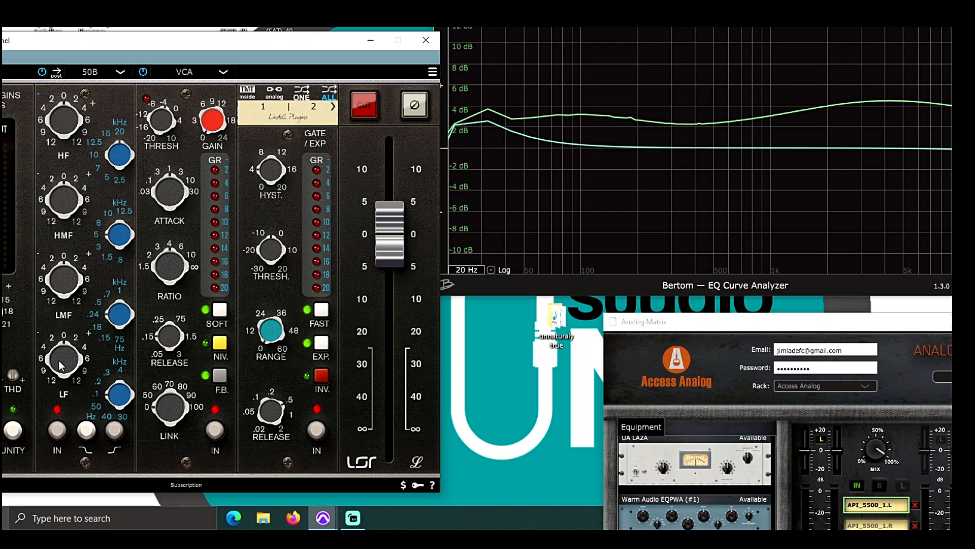
Step: Turn the Lindell 50 low-frequency EQ band to overlap the API 5500 curve
left_click_drag(63, 358, 63, 348)
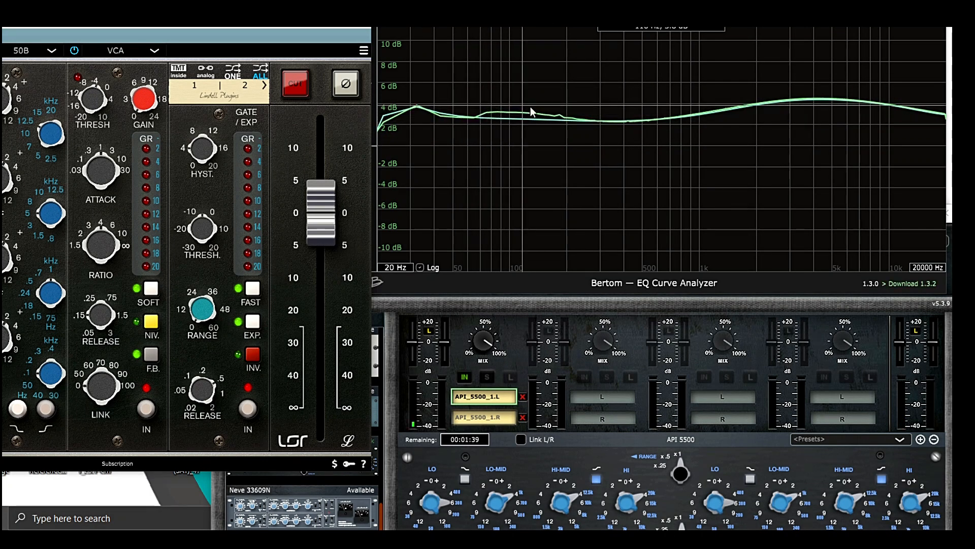
mouse_move(643, 183)
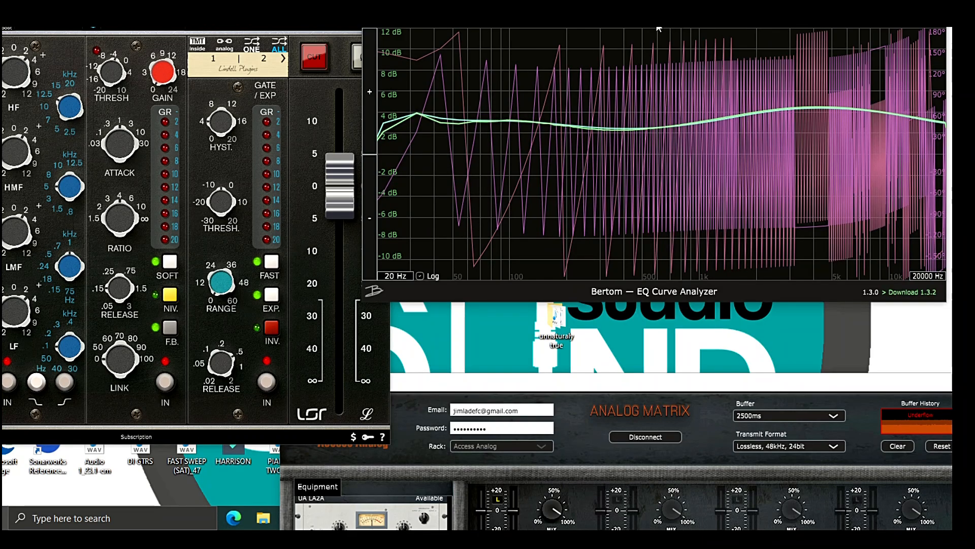
mouse_move(475, 81)
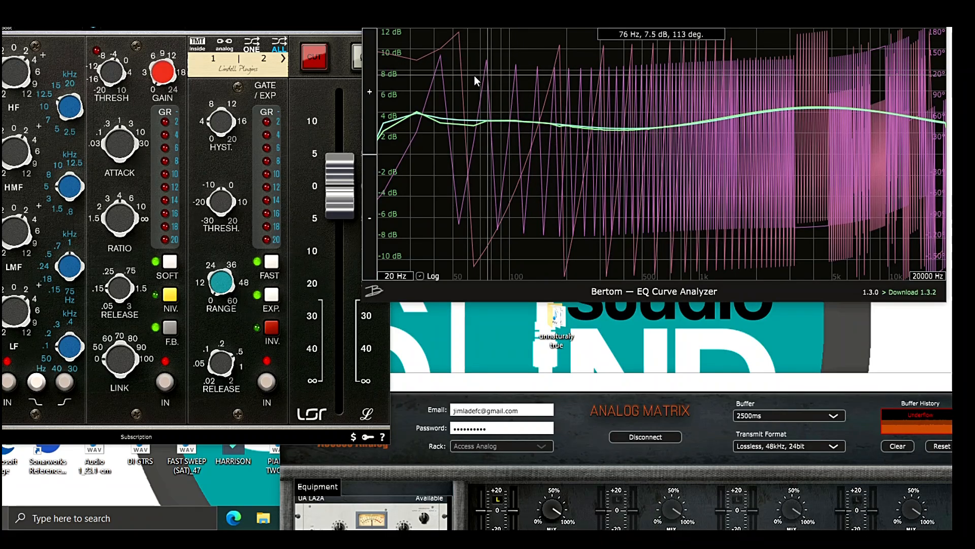
mouse_move(404, 70)
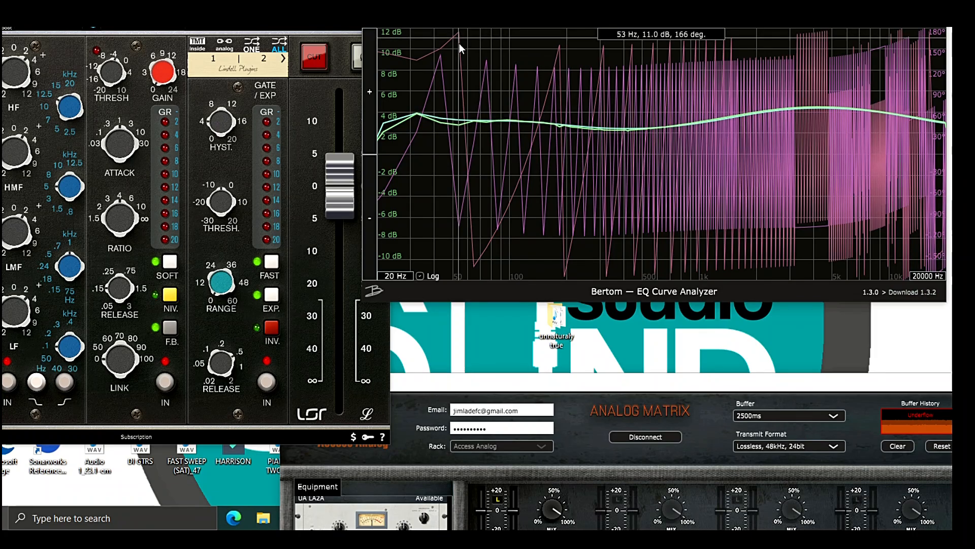
mouse_move(466, 180)
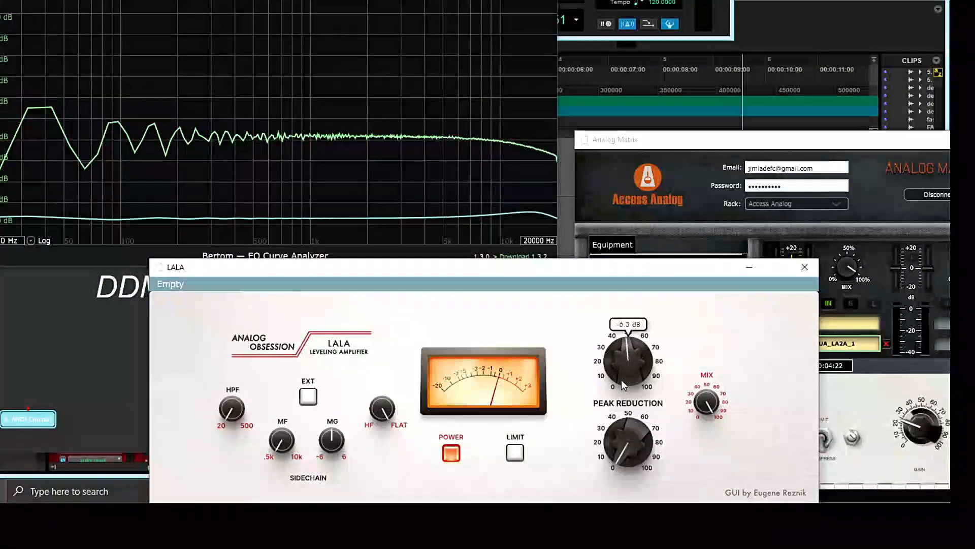
Step: Adjust LALA gain from 0 dB to about -2.5 dB to align with the LA-2A curve
left_click_drag(628, 348, 628, 364)
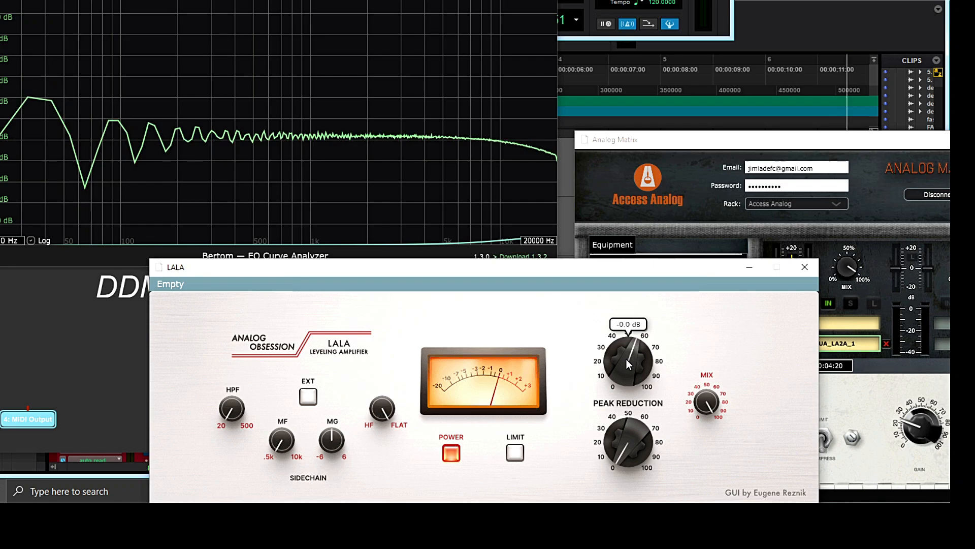
left_click_drag(628, 355, 625, 370)
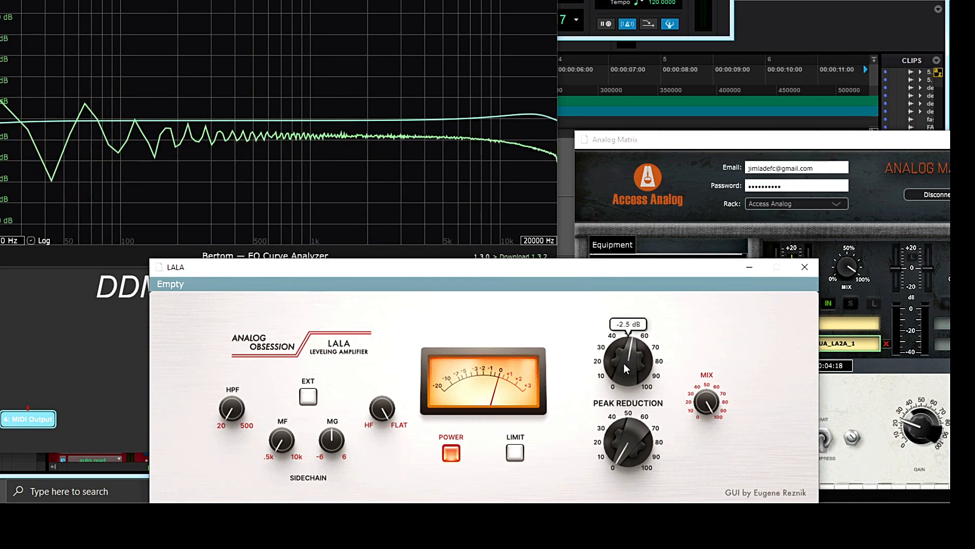
left_click_drag(627, 358, 627, 370)
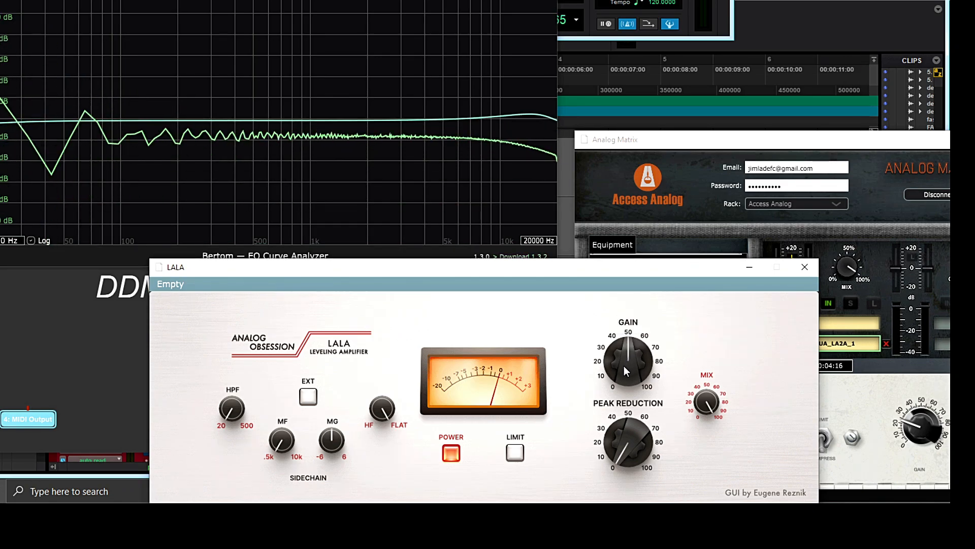